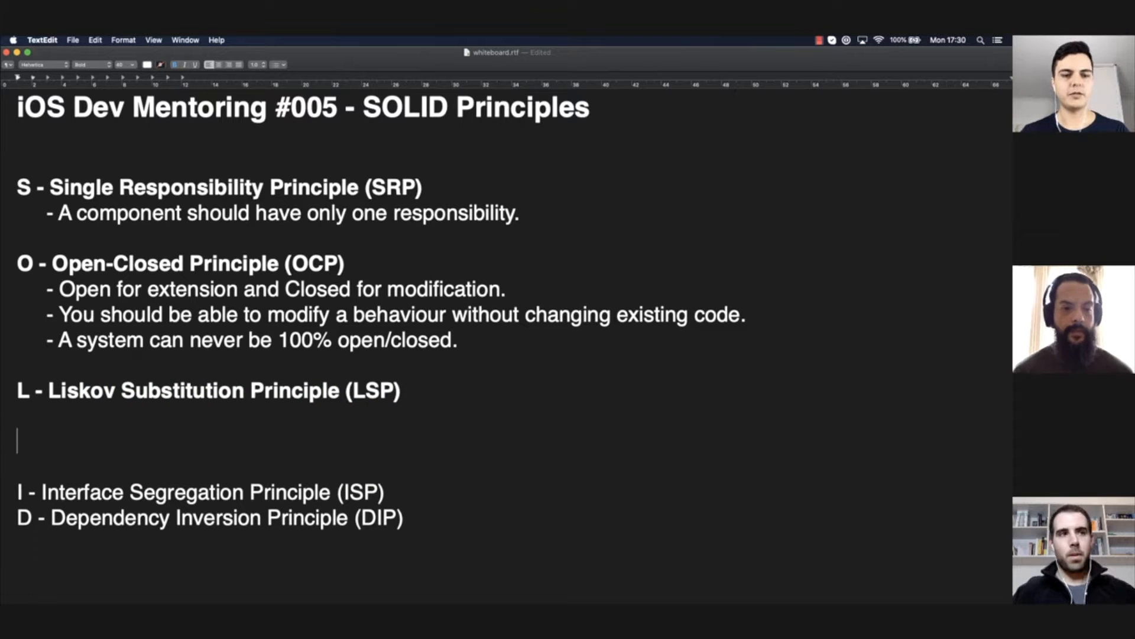
# Step: Type the bullet '- Objects should be replaceable with instances of their subtypes without breaking the system.'
pyautogui.write('- Objects should be repleac')
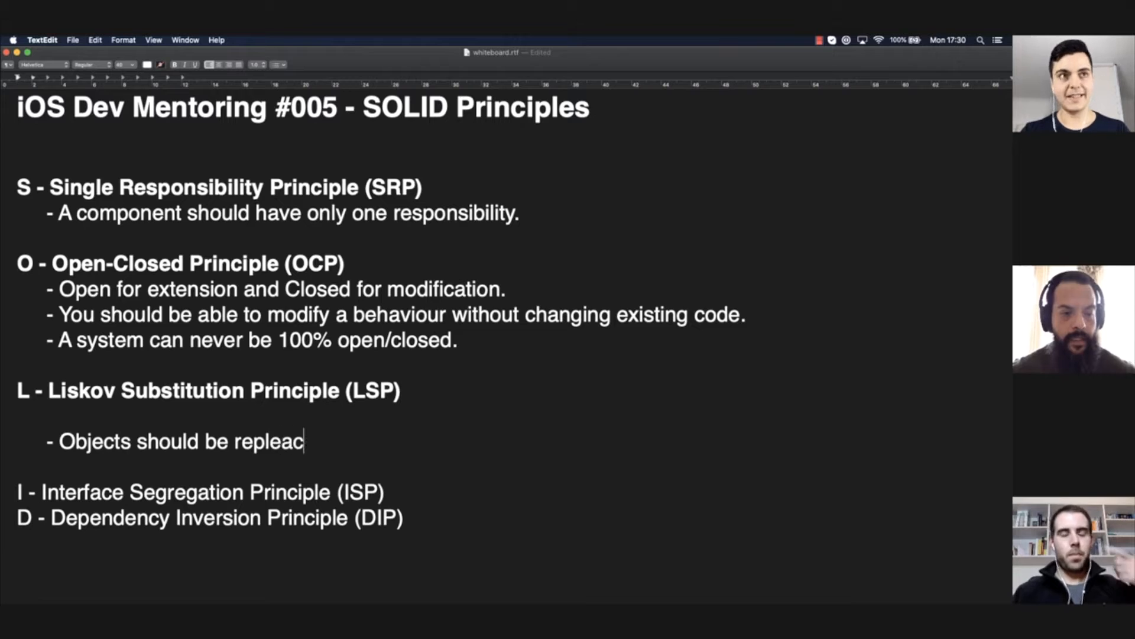
pyautogui.write('eable with instances of')
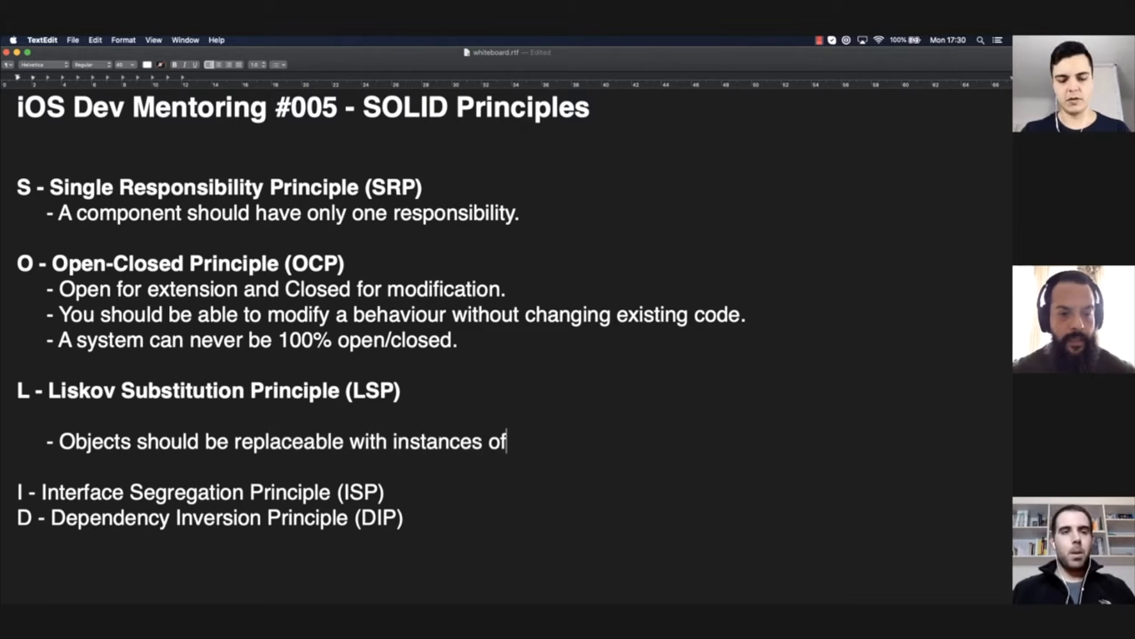
pyautogui.write('their subtypes.')
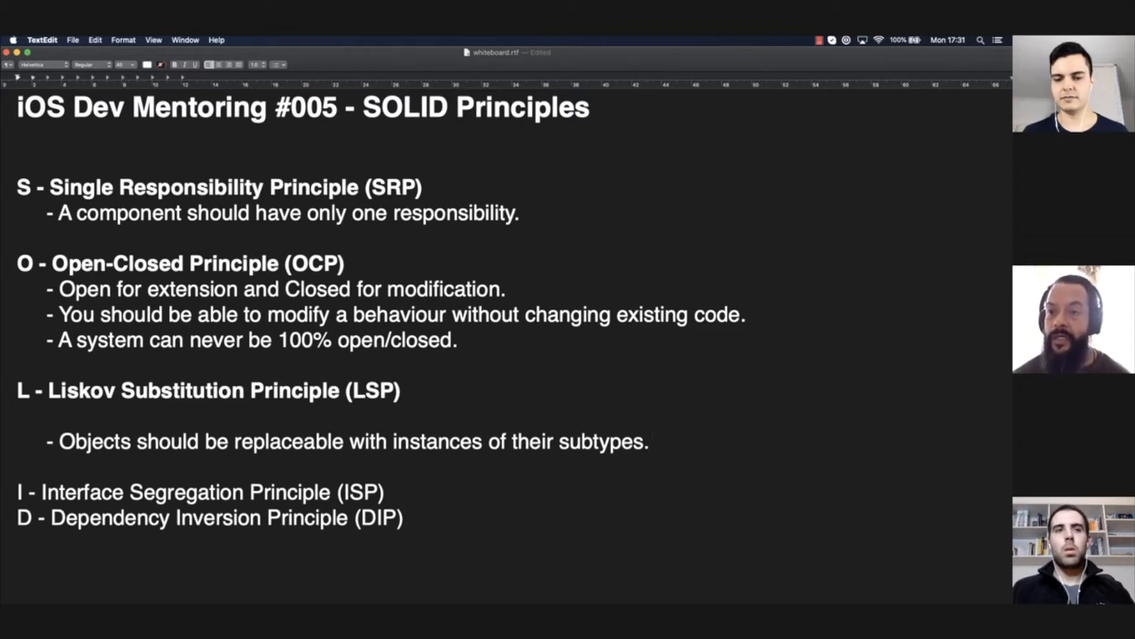
pyautogui.write('without brea')
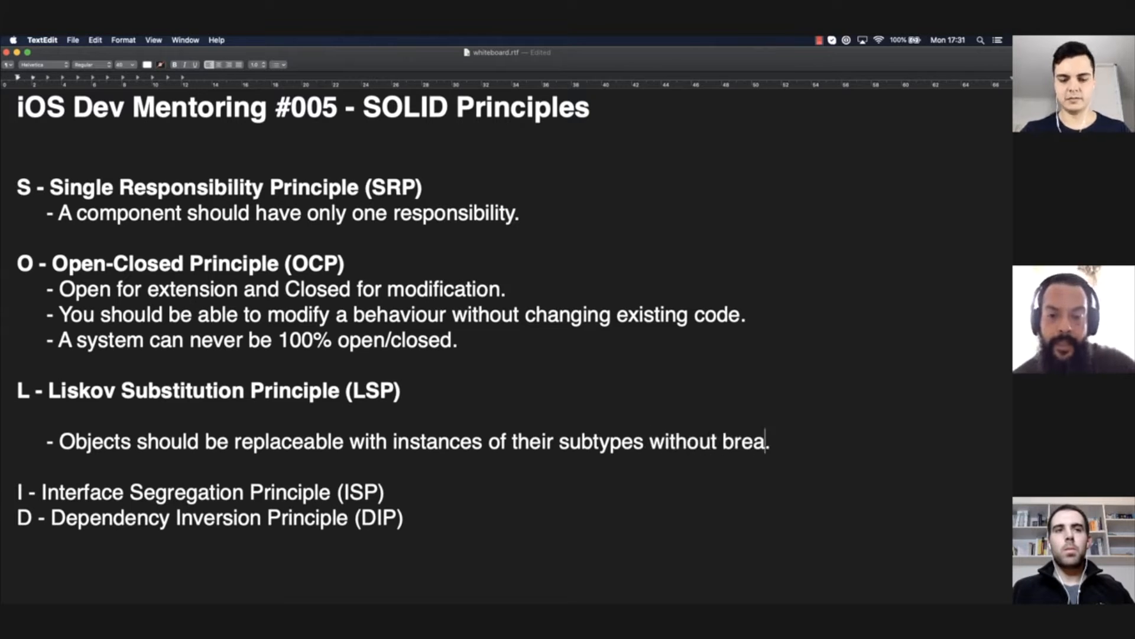
pyautogui.write('king the system.')
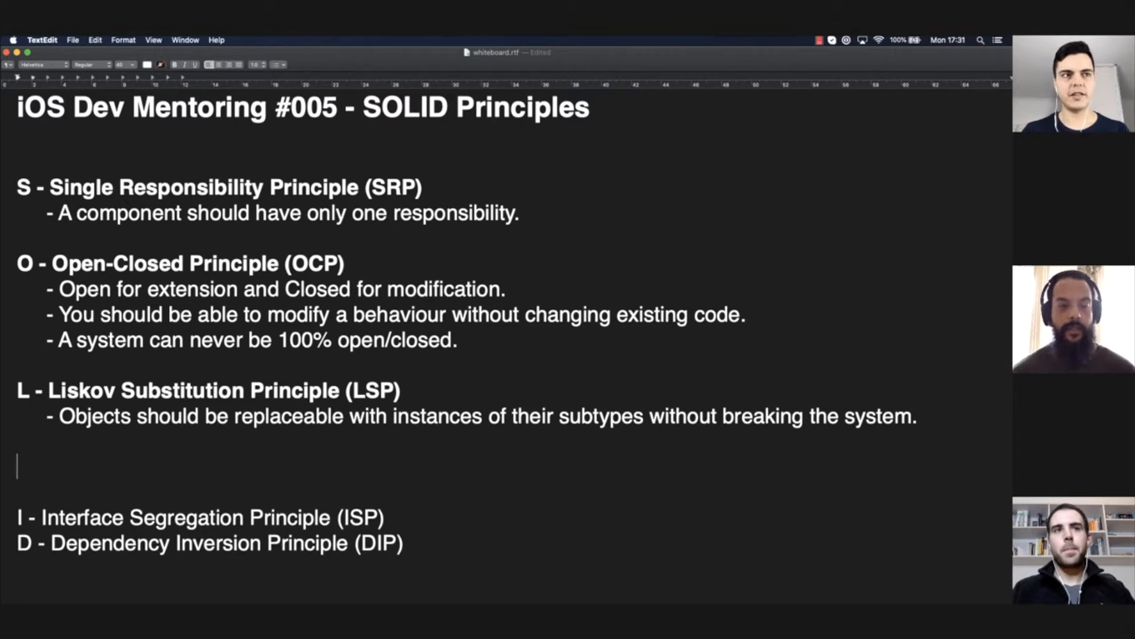
# Step: Write 'protocol Service {}', a load(_ service: Service) guard with fatalError(), and 'class MyService: Service {}'
pyautogui.write('protocol Service')
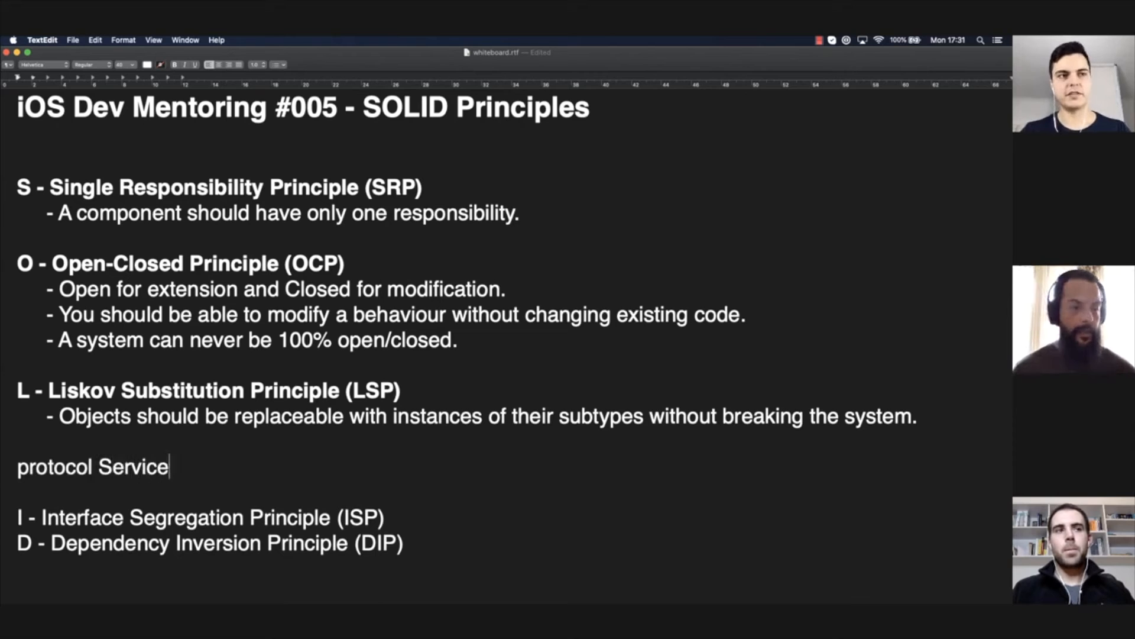
pyautogui.write('{}')
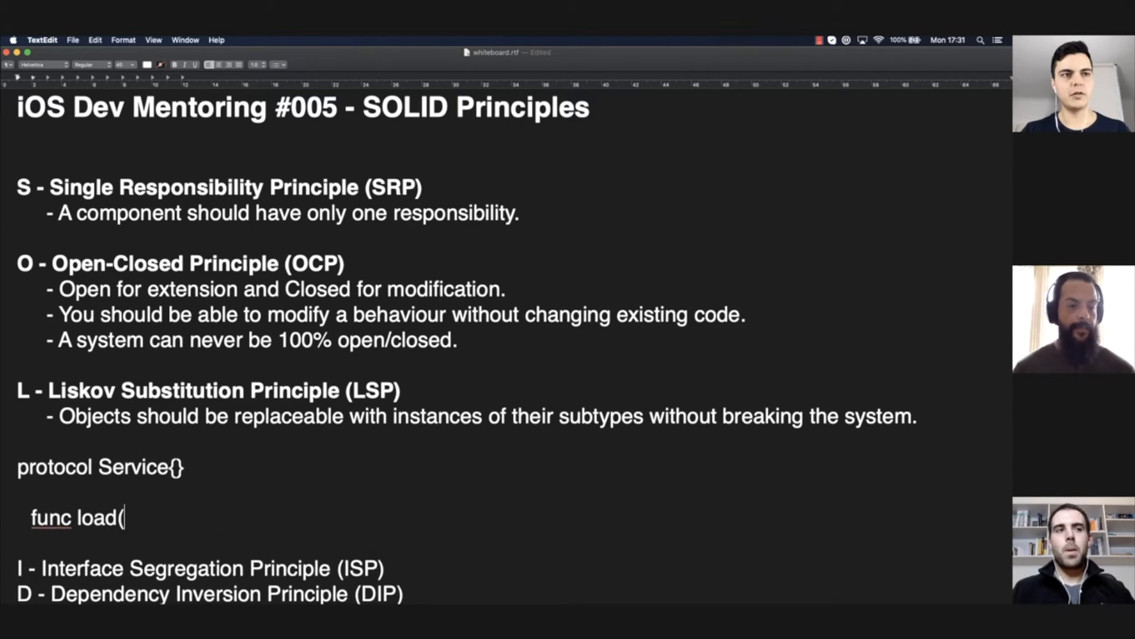
pyautogui.write('_ service: Service) {')
pyautogui.write('guard')
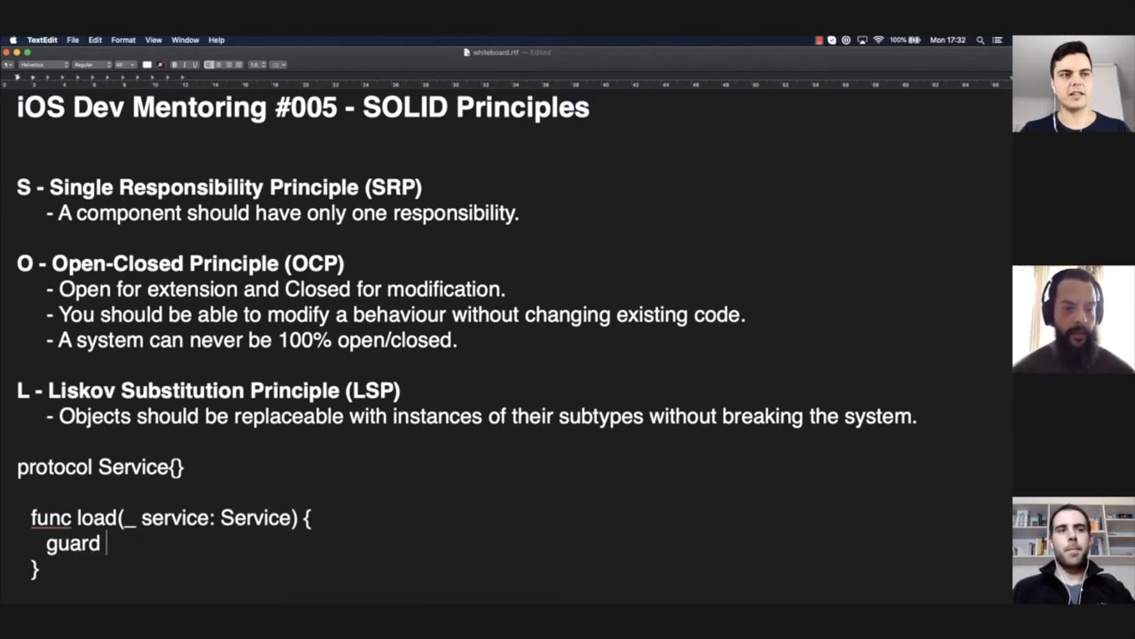
pyautogui.write('let mySeri')
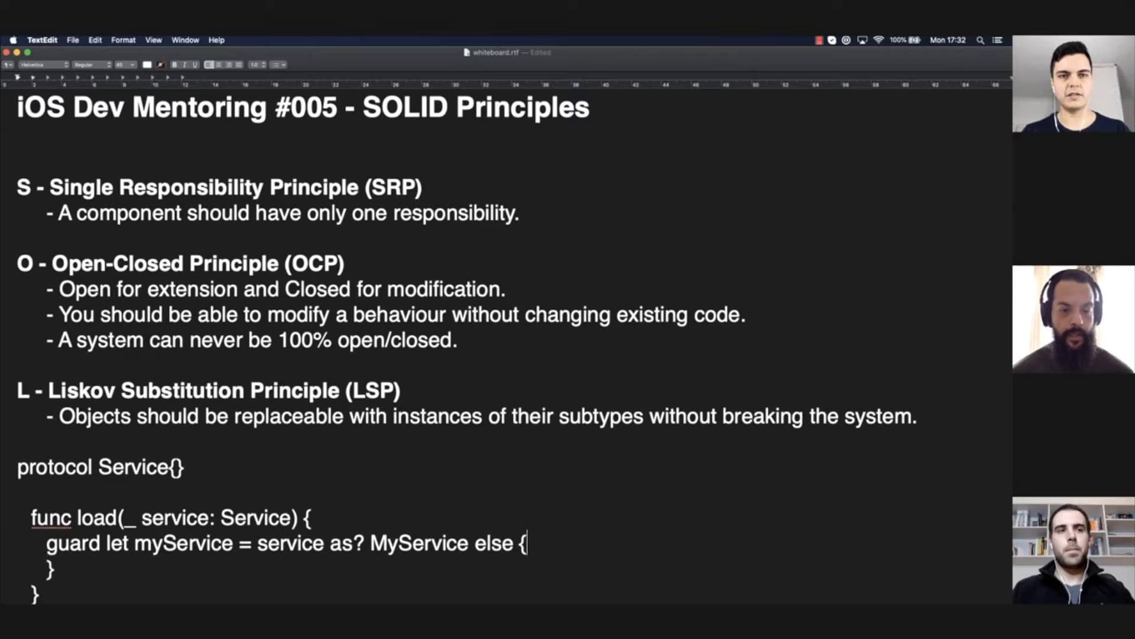
pyautogui.write('fatalError()')
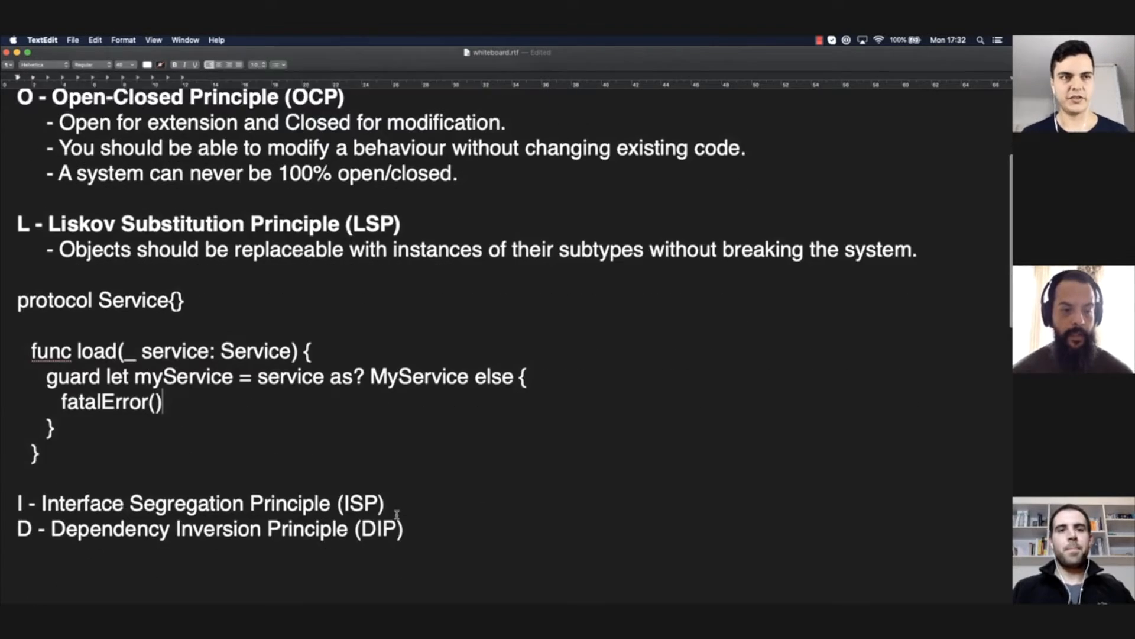
pyautogui.write('class MyService: Service {}')
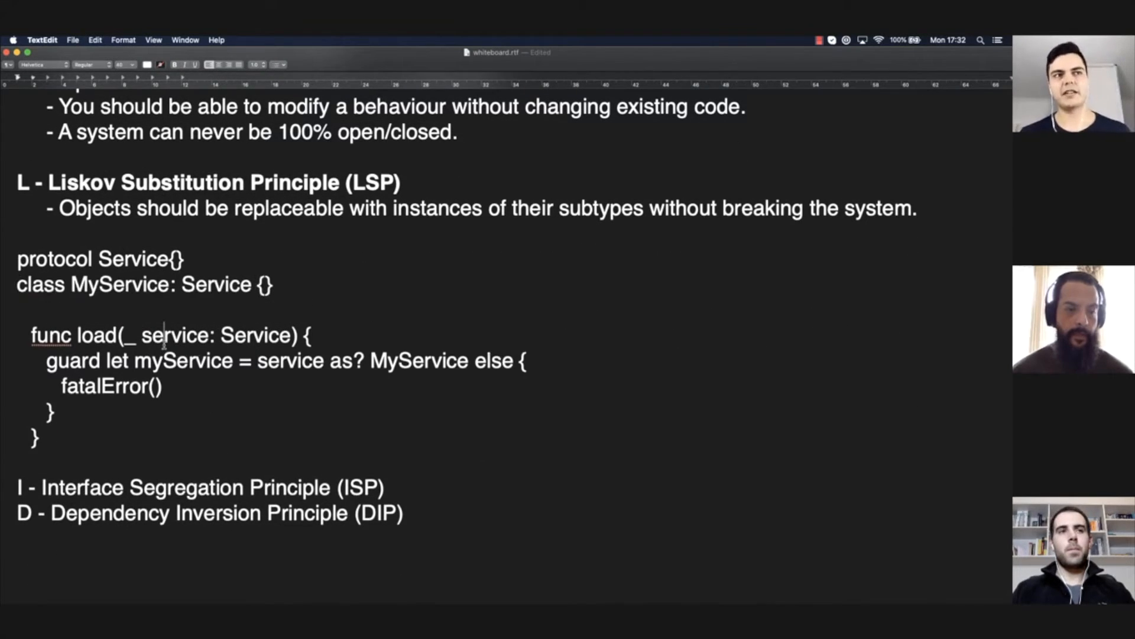
# Step: Split the Service protocol's braces onto separate lines, leaving an empty body
pyautogui.doubleClick(183, 361)
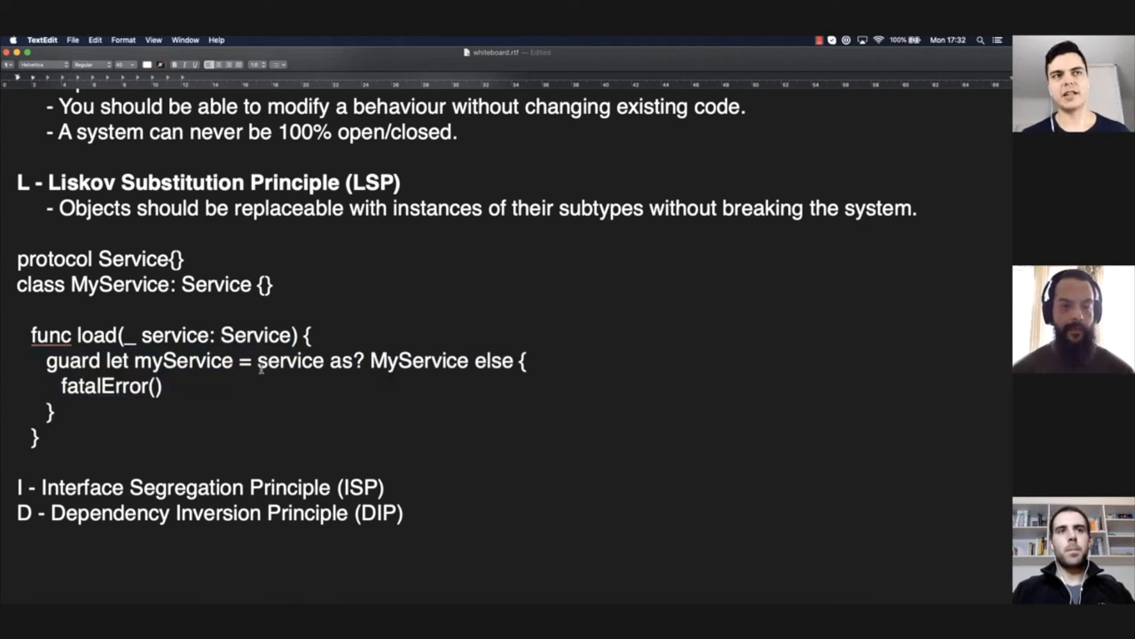
pyautogui.doubleClick(419, 360)
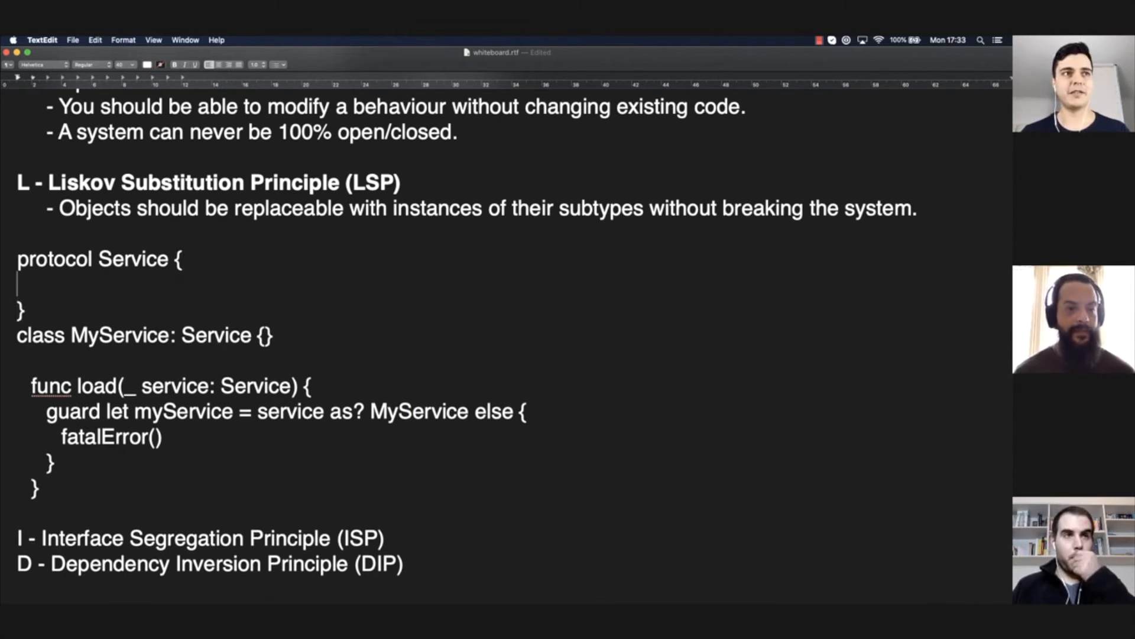
# Step: Declare start() and stop() in Service, and give MyService a stop() calling fatalError("cannot stop")
pyautogui.write('fun start(')
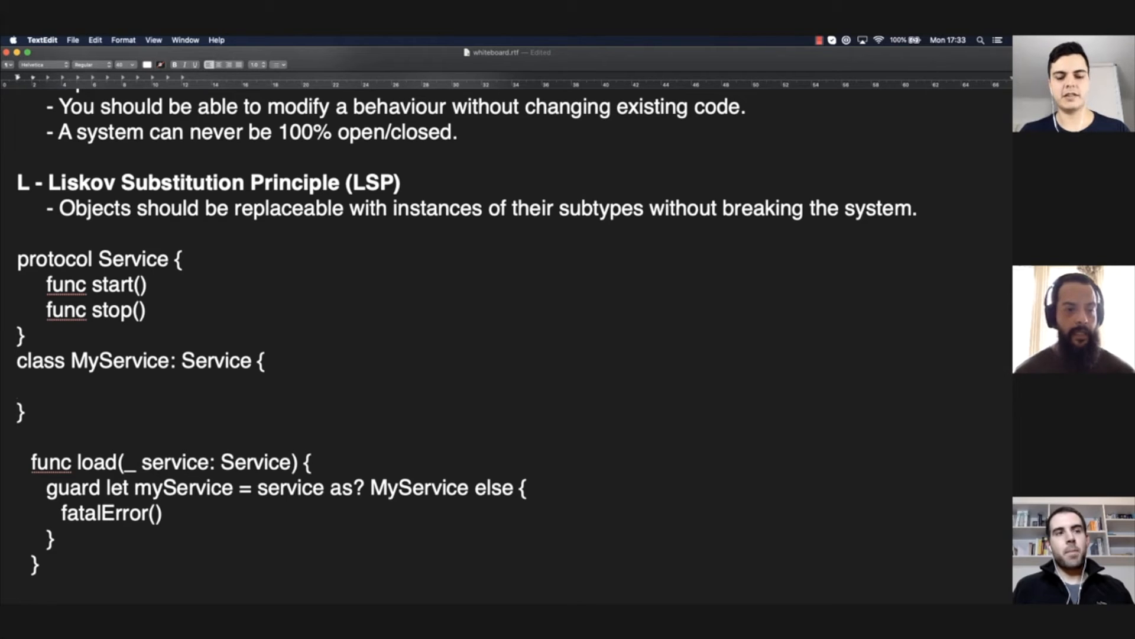
pyautogui.write('fun stop() {')
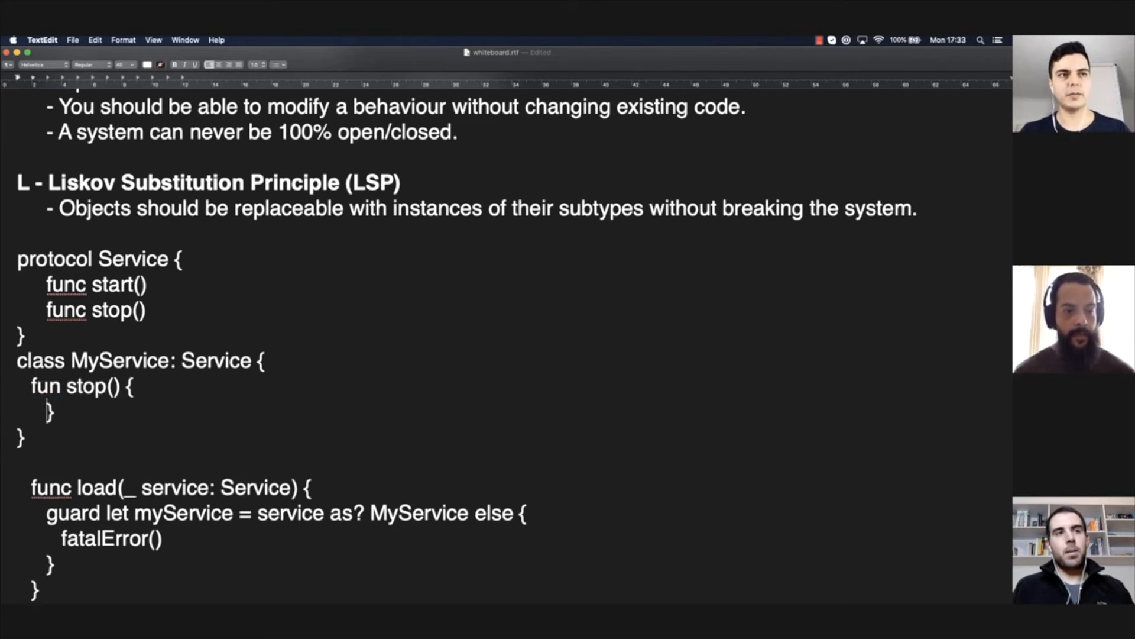
pyautogui.write('f')
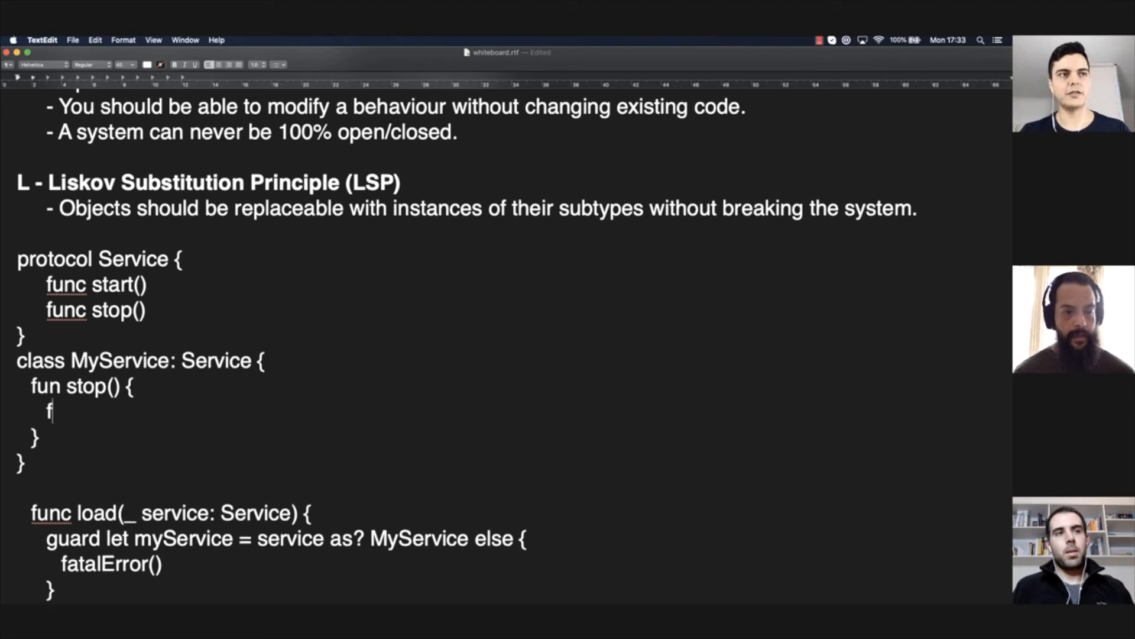
pyautogui.write('atalError("cannot s')
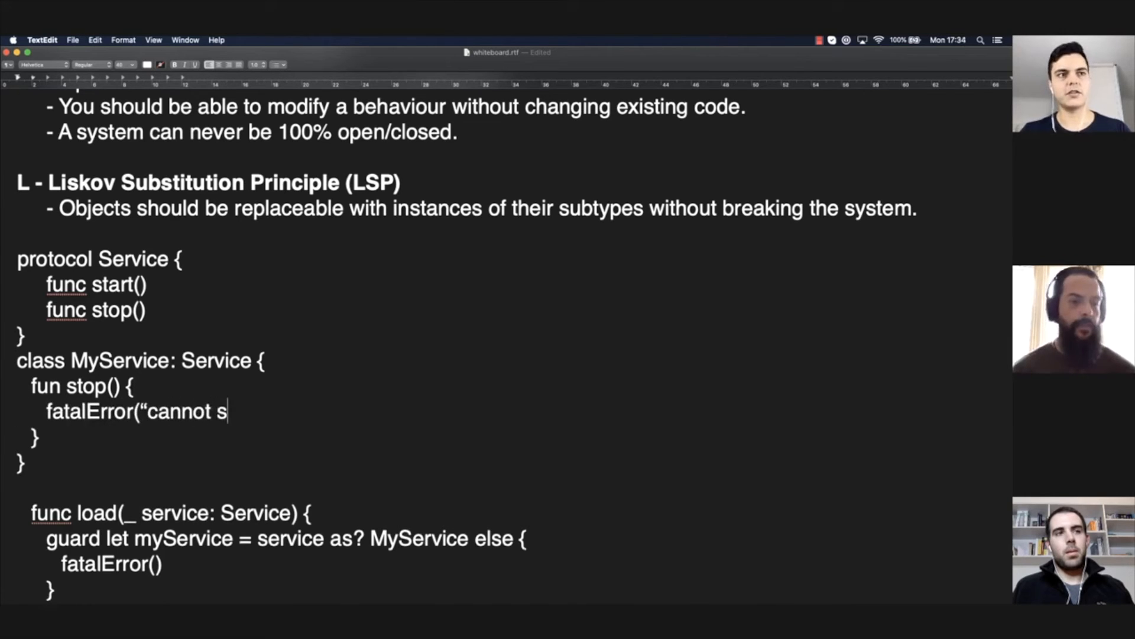
pyautogui.write('top")')
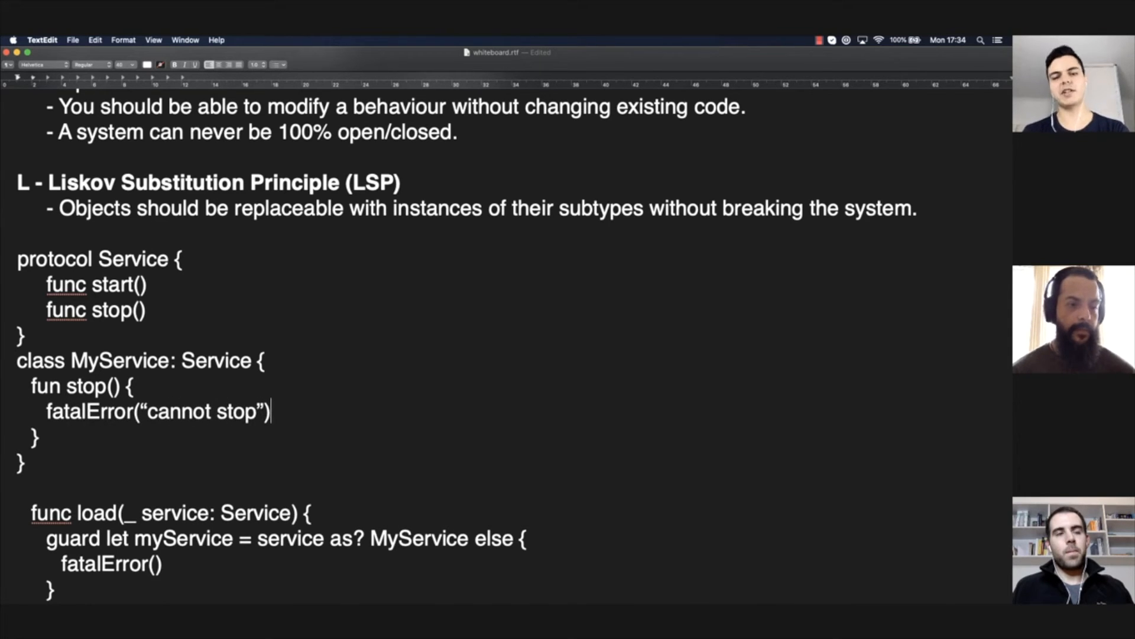
# Step: Make the load function's body call service.stop() in place of the guarded cast
pyautogui.scroll(-3)
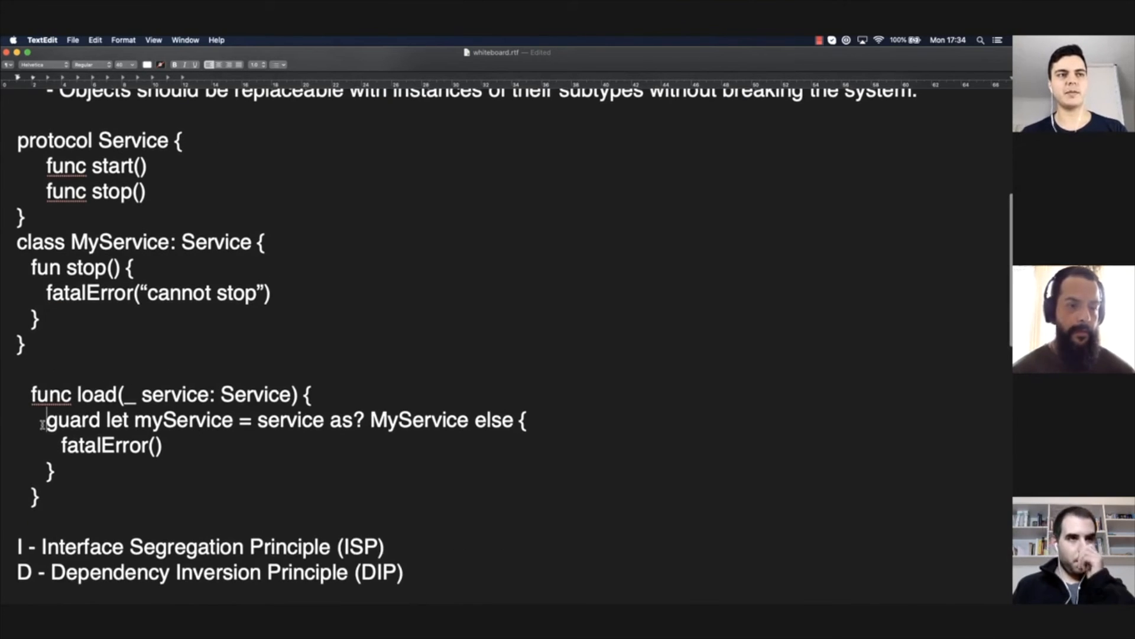
pyautogui.write('service.stop(')
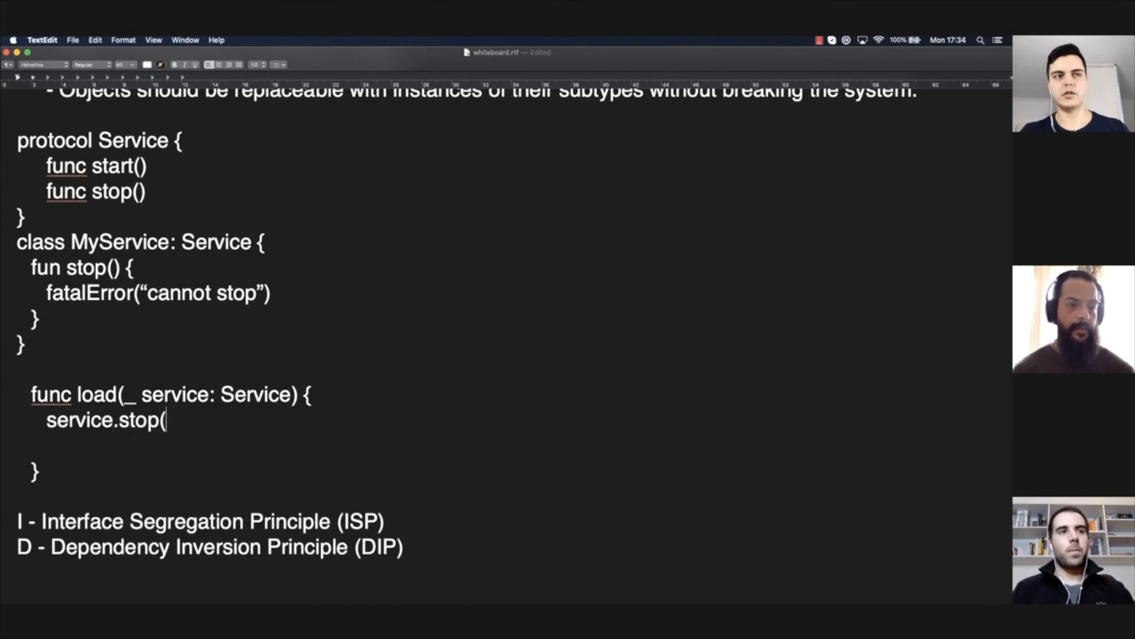
pyautogui.write(')')
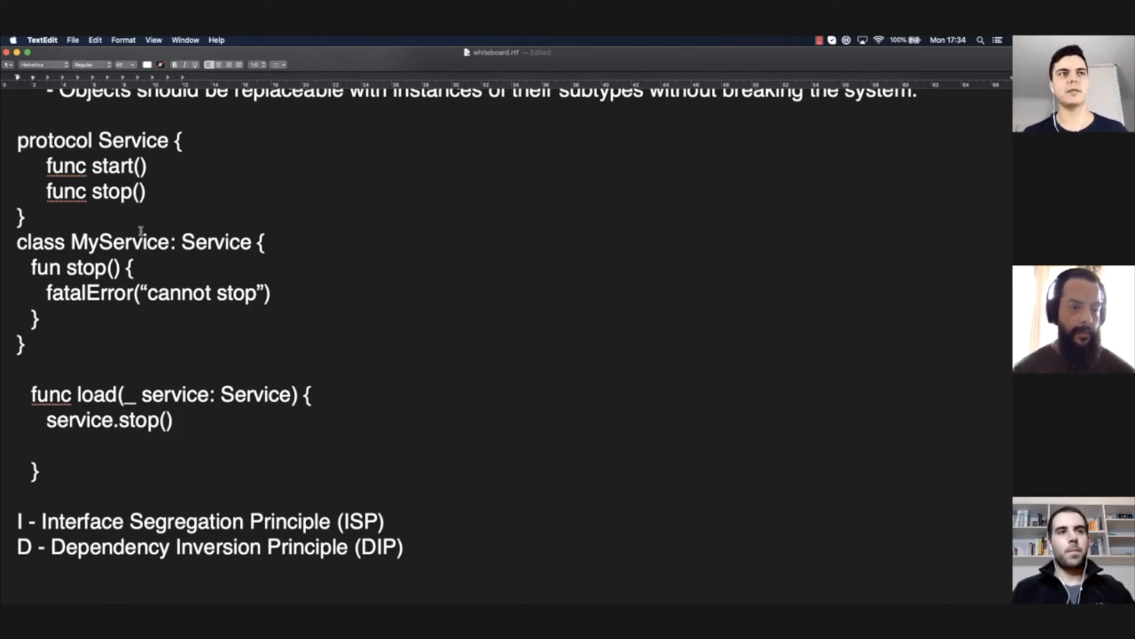